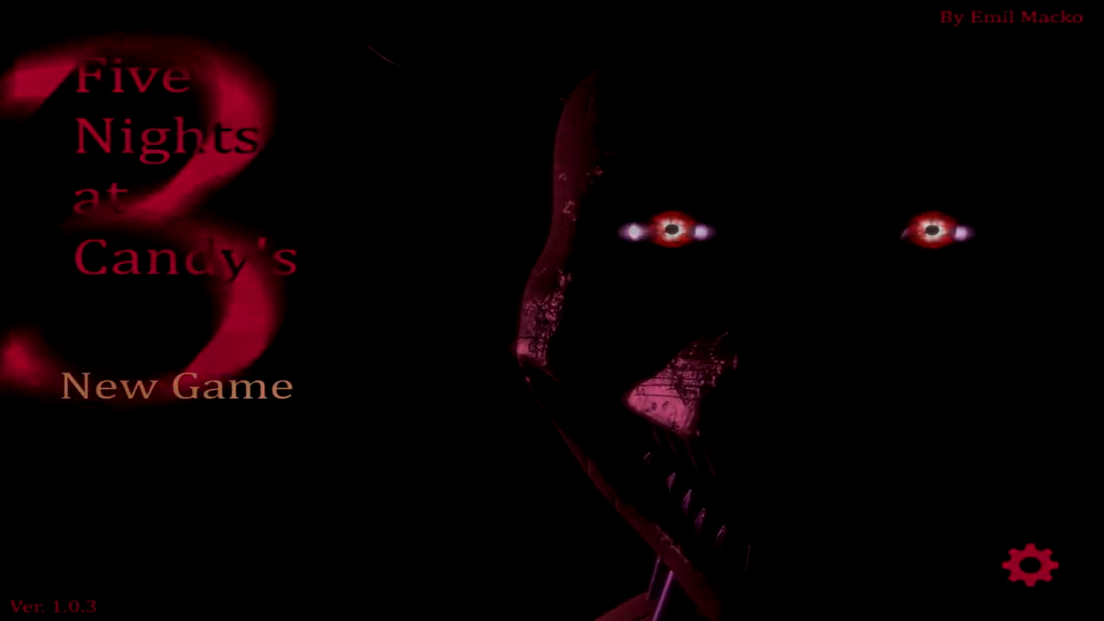
Start a new game and advance through the opening cutscene lines
{"action": "left_click", "coordinate": [178, 386]}
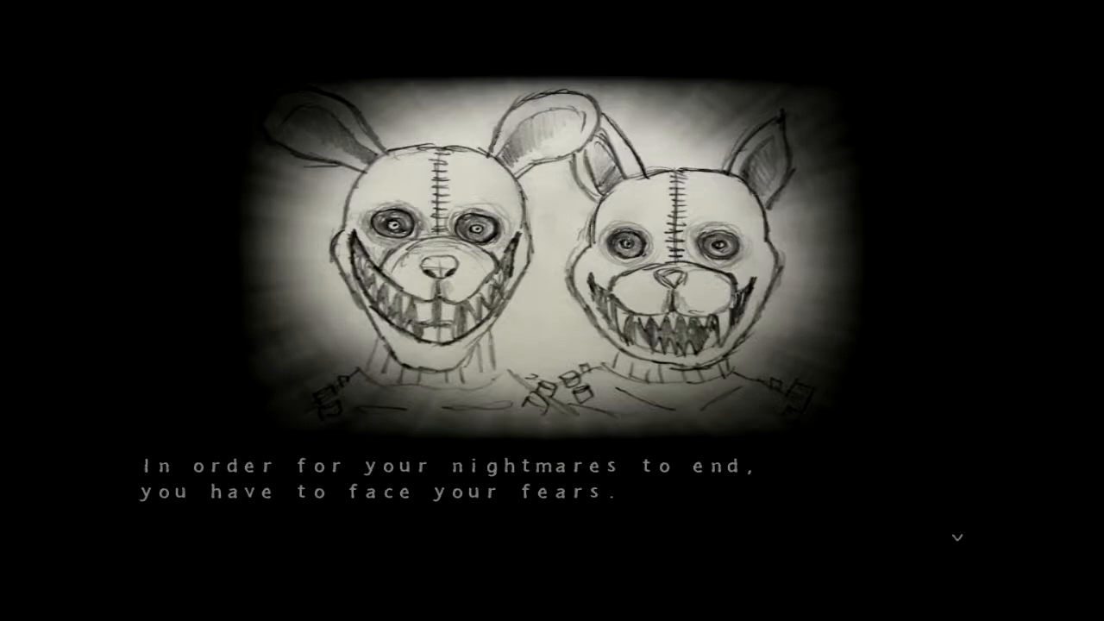
{"action": "left_click", "coordinate": [957, 537]}
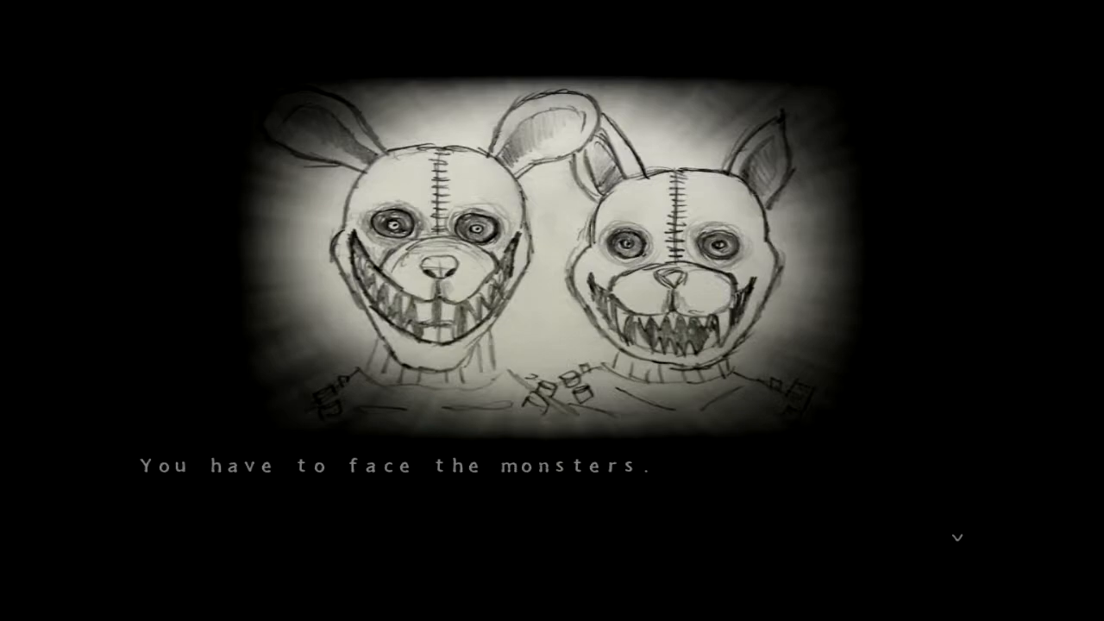
{"action": "left_click", "coordinate": [955, 538]}
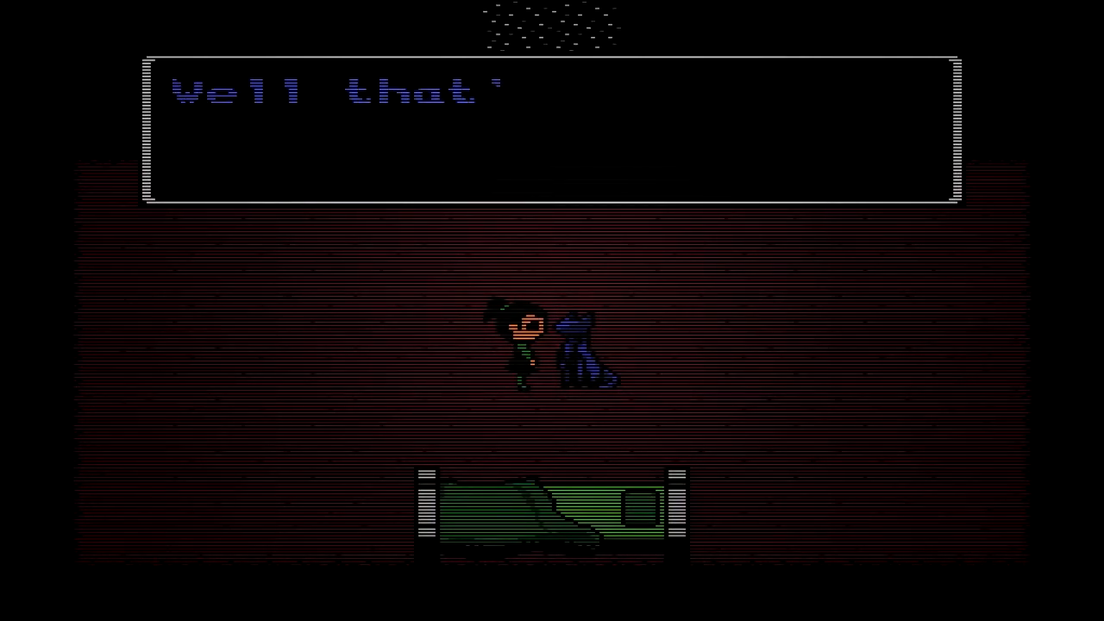
Page through the minigame dialogue about the tape, then continue the first night from the title screen
{"action": "key", "text": "enter"}
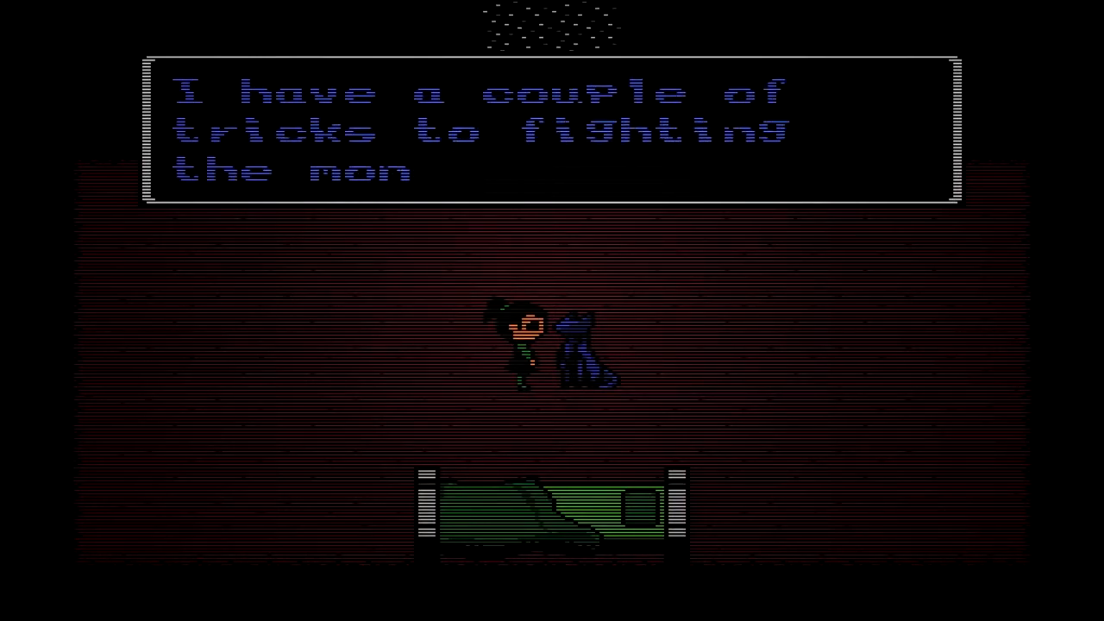
{"action": "key", "text": "enter"}
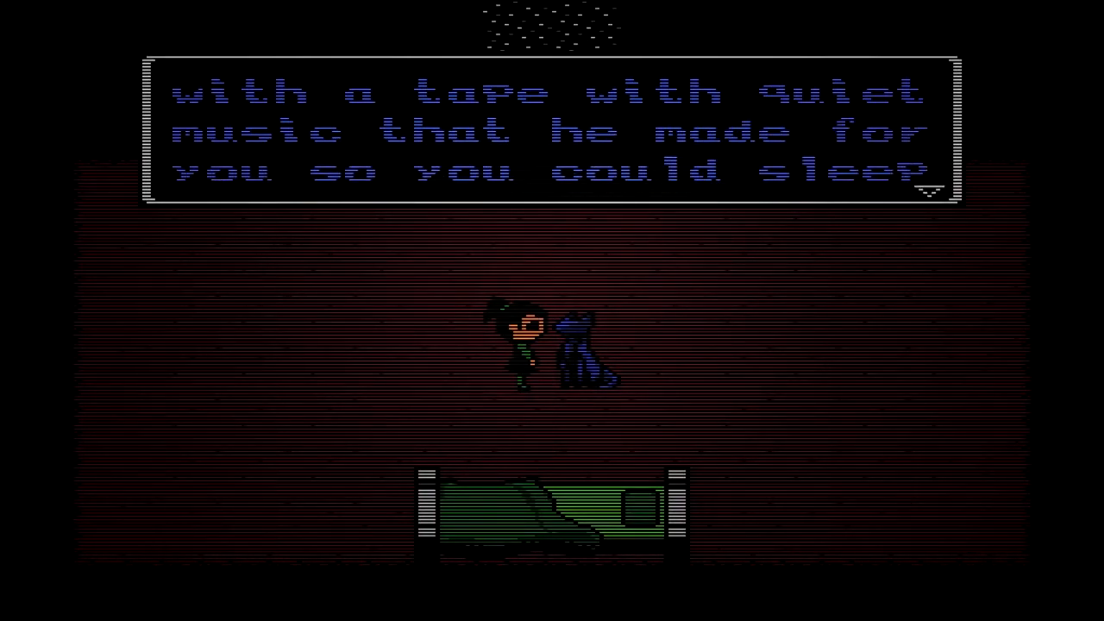
{"action": "key", "text": "enter"}
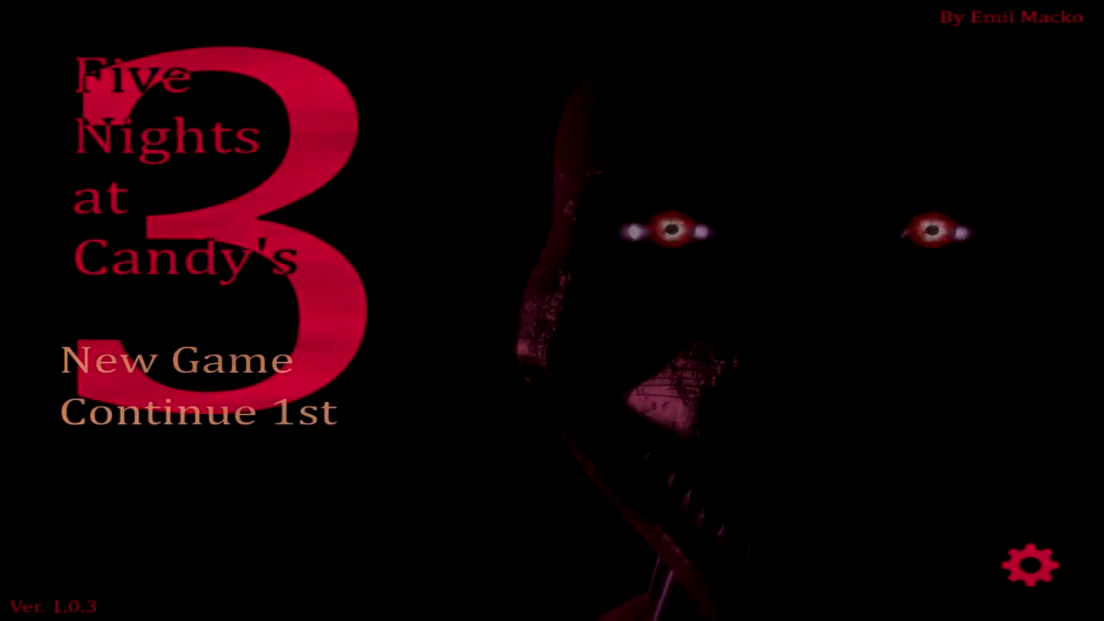
{"action": "left_click", "coordinate": [176, 360]}
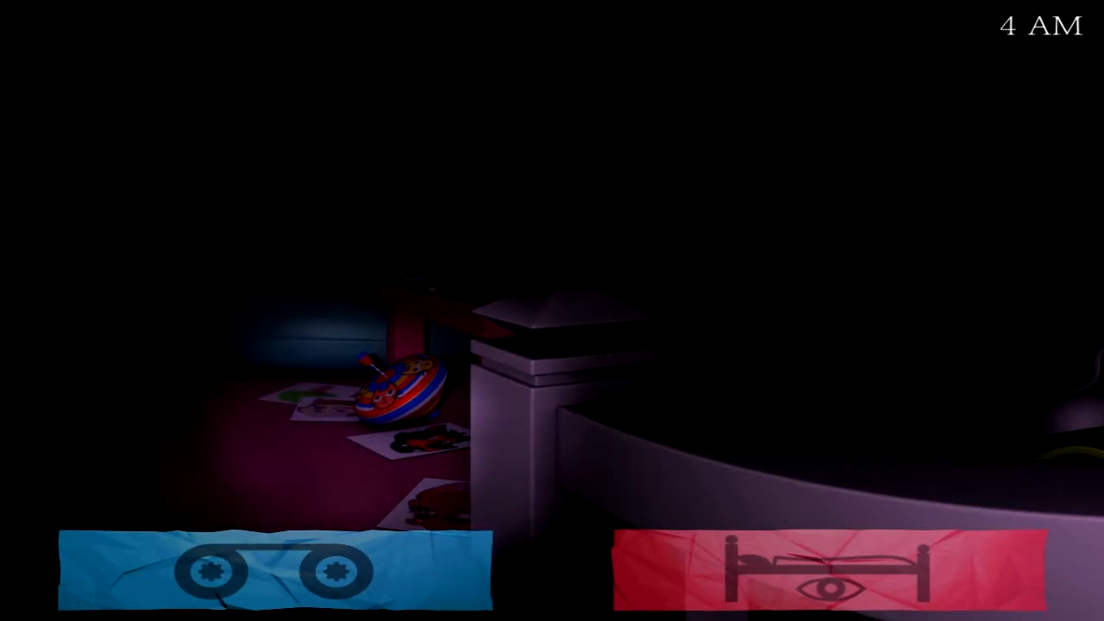
Advance the girl's dialogue about loving the theater and her family coming for months
{"action": "left_click", "coordinate": [272, 573]}
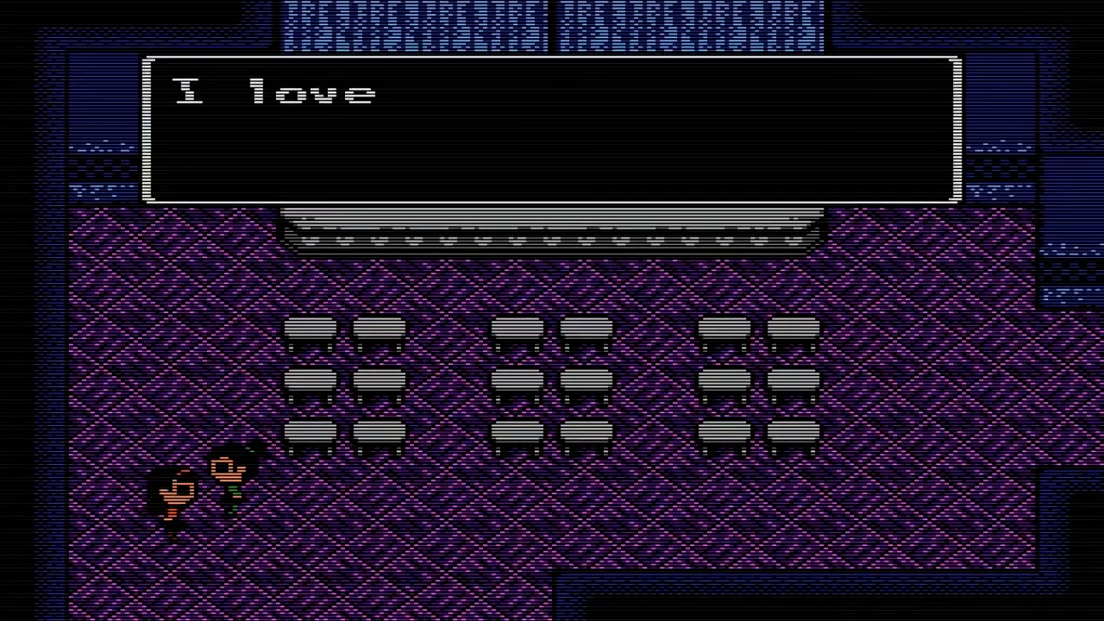
{"action": "key", "text": "enter"}
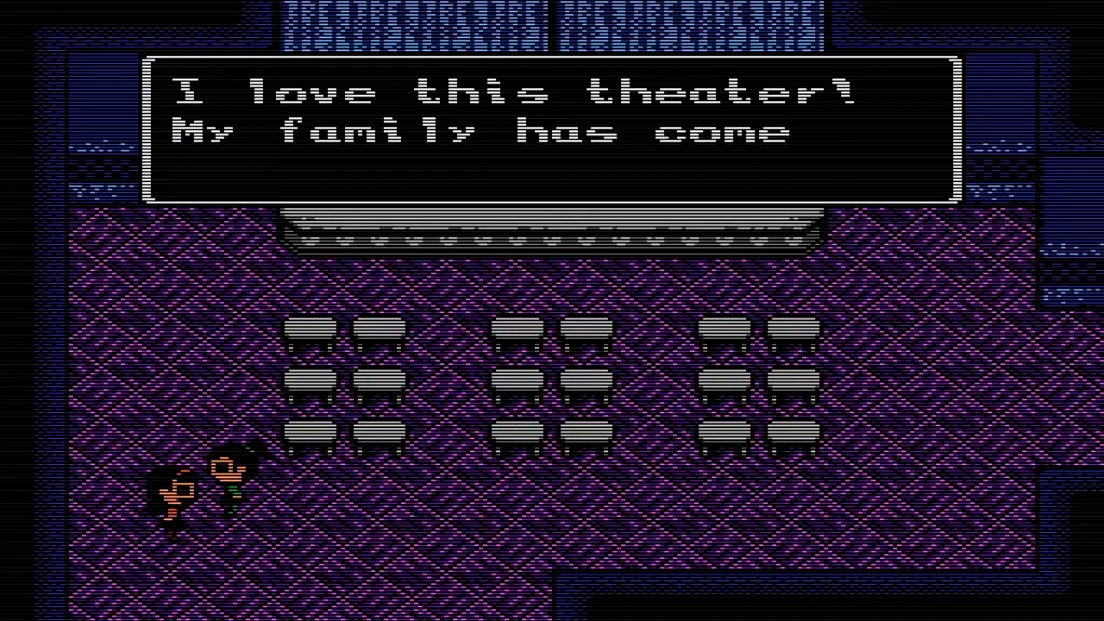
{"action": "key", "text": "enter"}
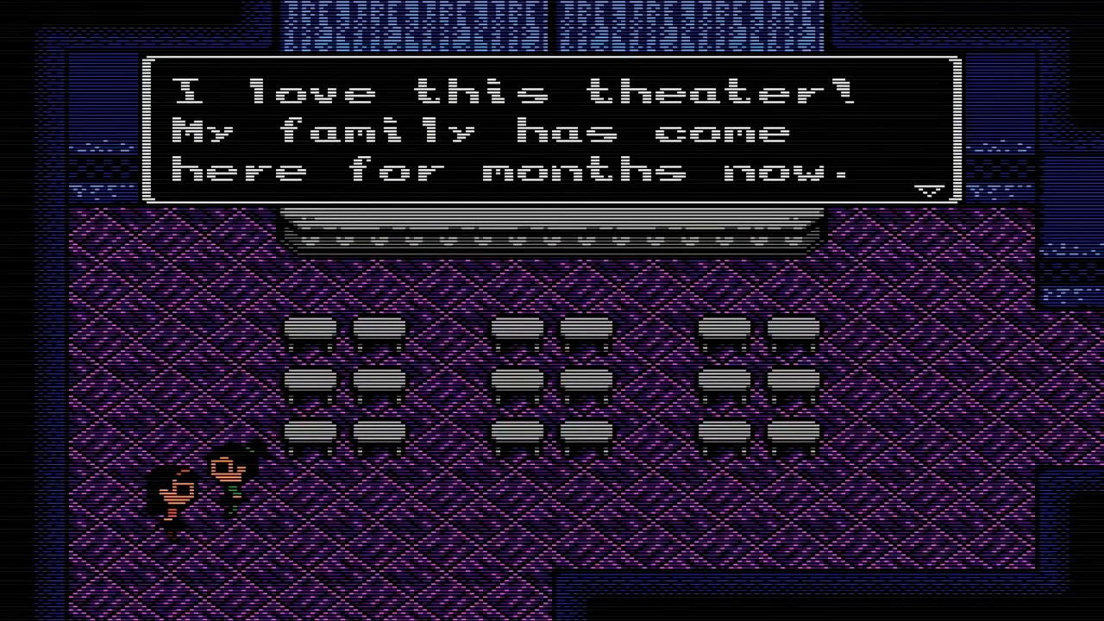
{"action": "key", "text": "enter"}
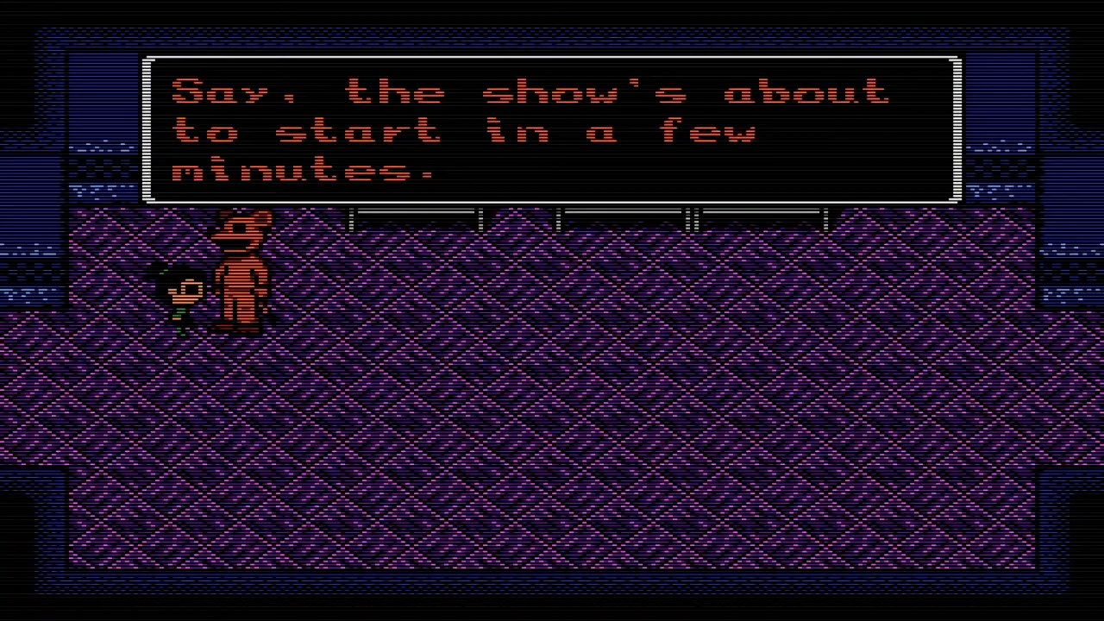
Advance past the red mascot's announcement that the show starts in a few minutes
{"action": "key", "text": "enter"}
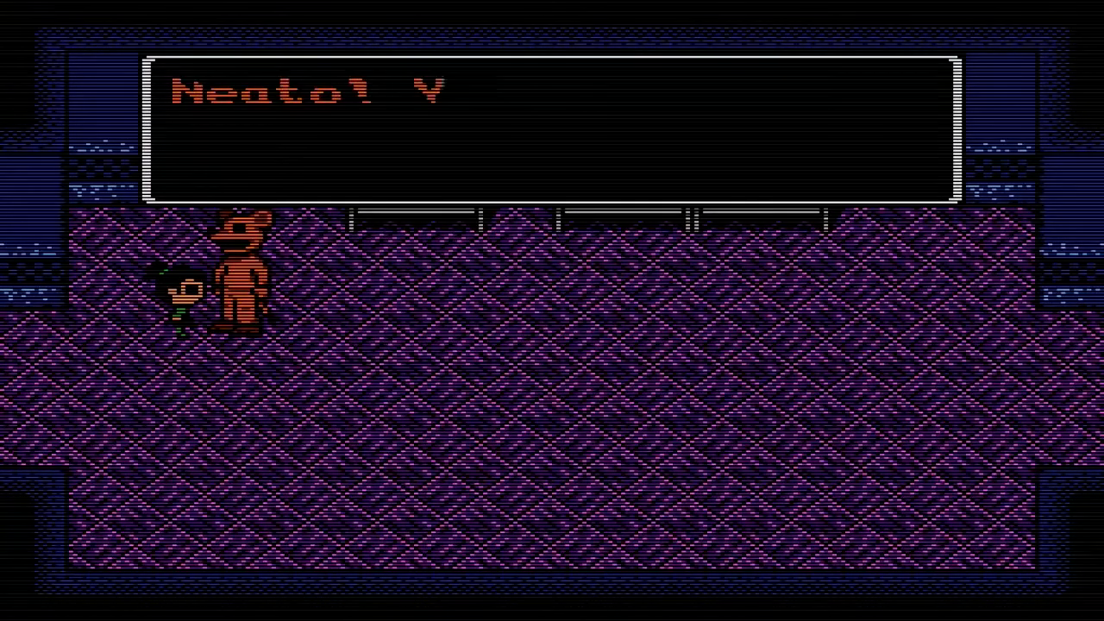
{"action": "key", "text": "enter"}
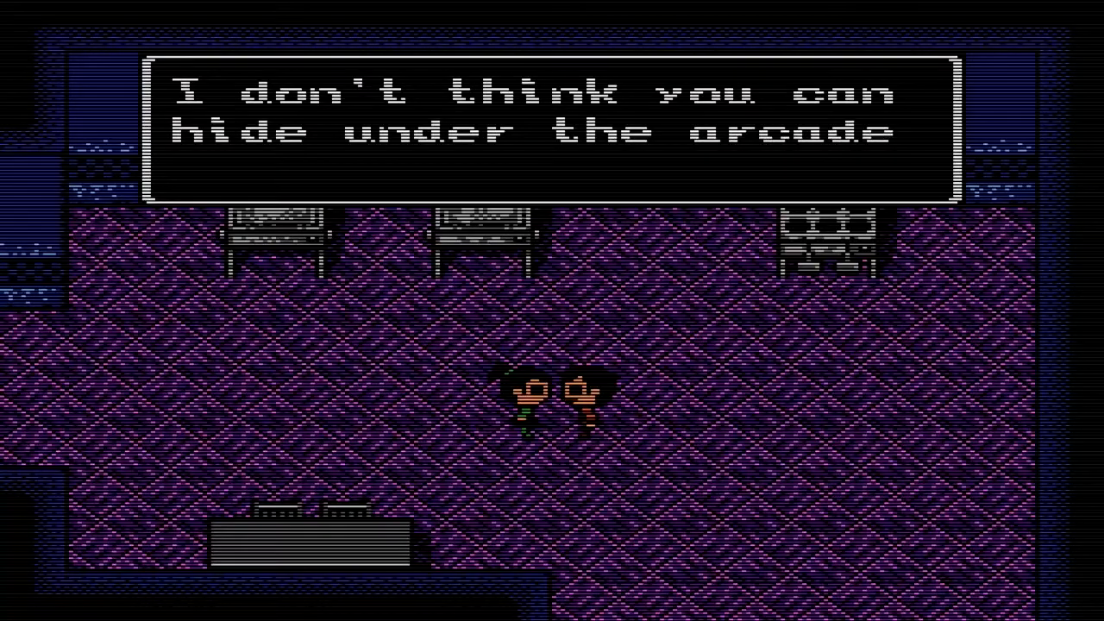
Page through the lines about not hiding under the arcade machines and the nearby closet
{"action": "key", "text": "enter"}
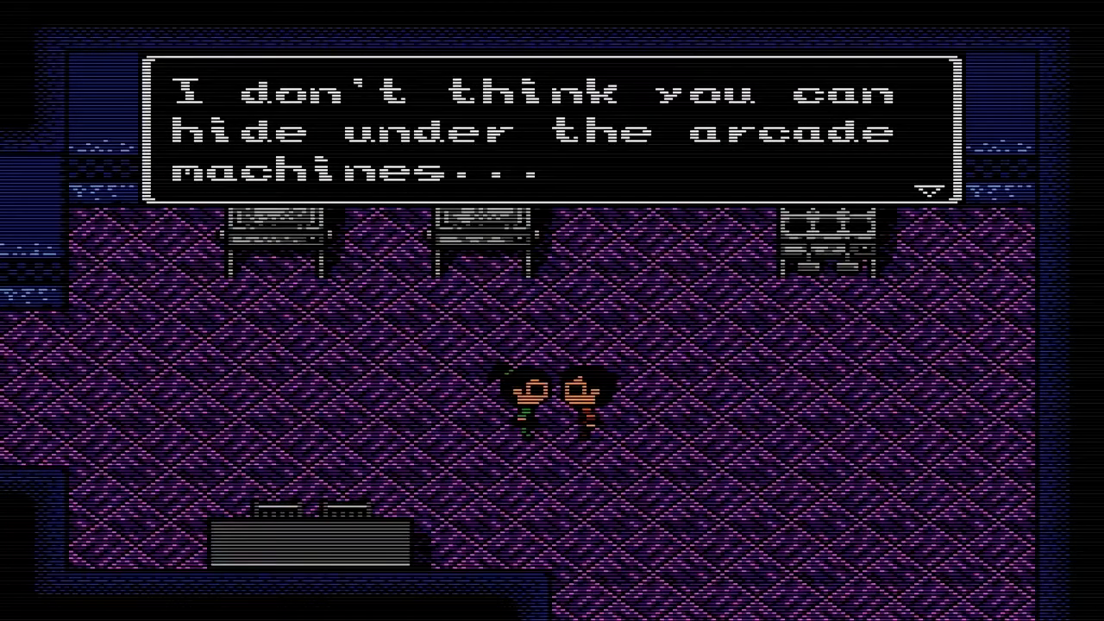
{"action": "key", "text": "enter"}
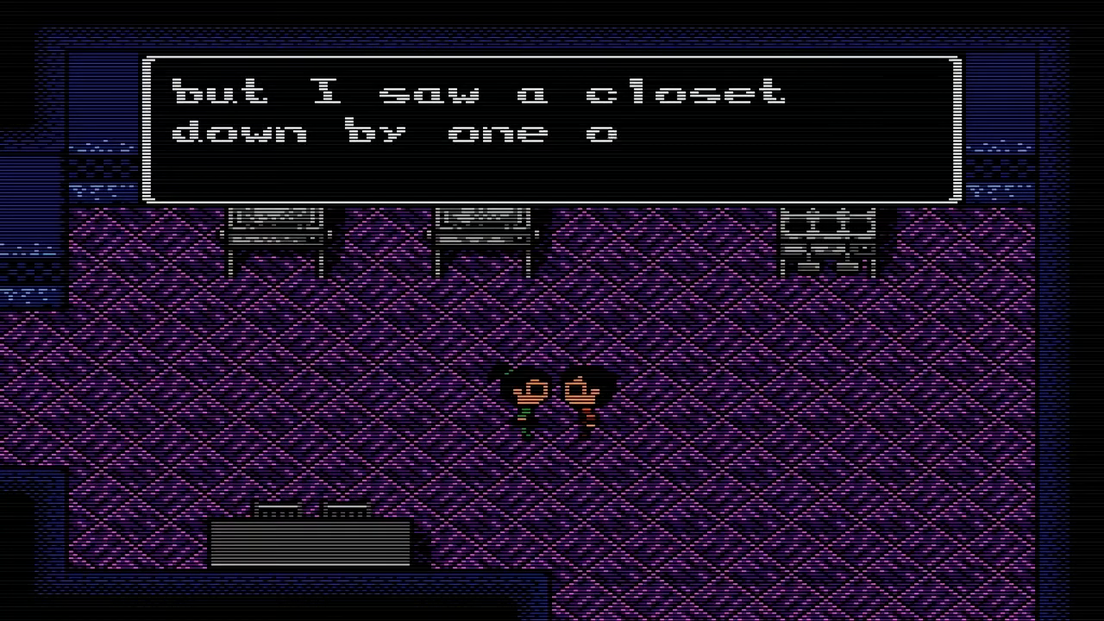
{"action": "key", "text": "enter"}
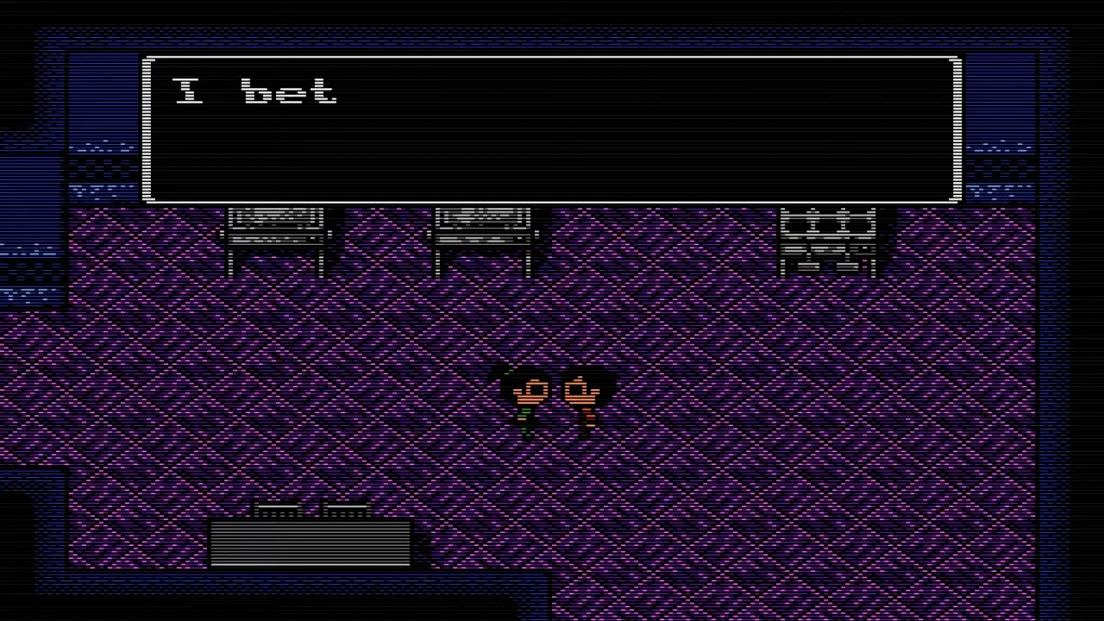